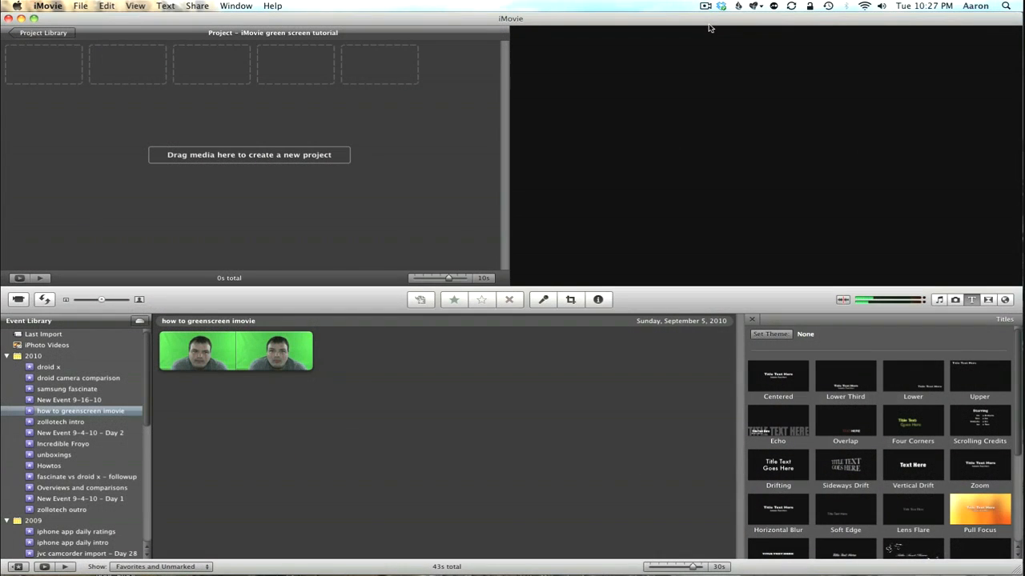
mouse_move(633, 110)
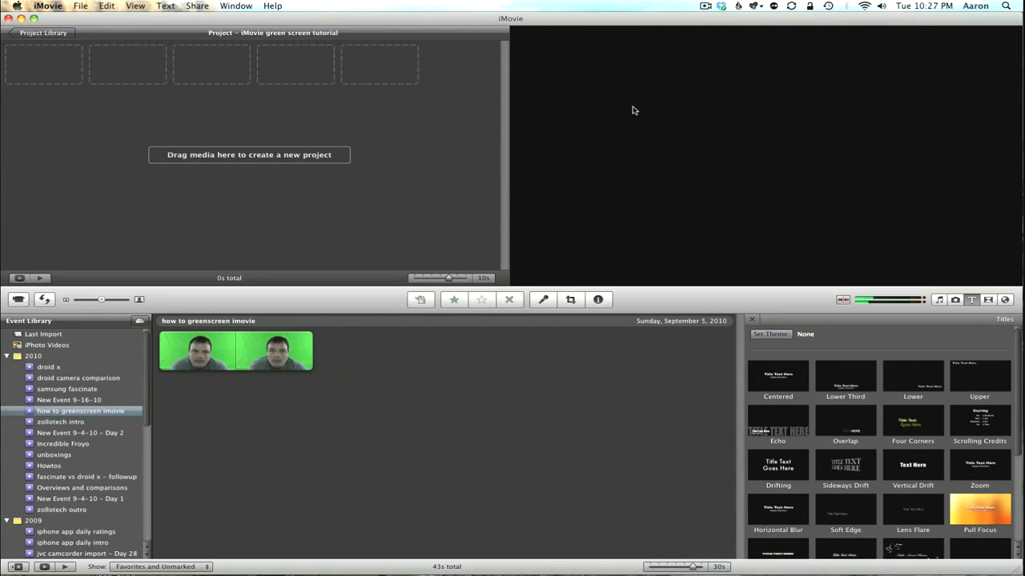
- Preview the presenter's clip from the how to greenscreen imovie event in the viewer
left_click(205, 351)
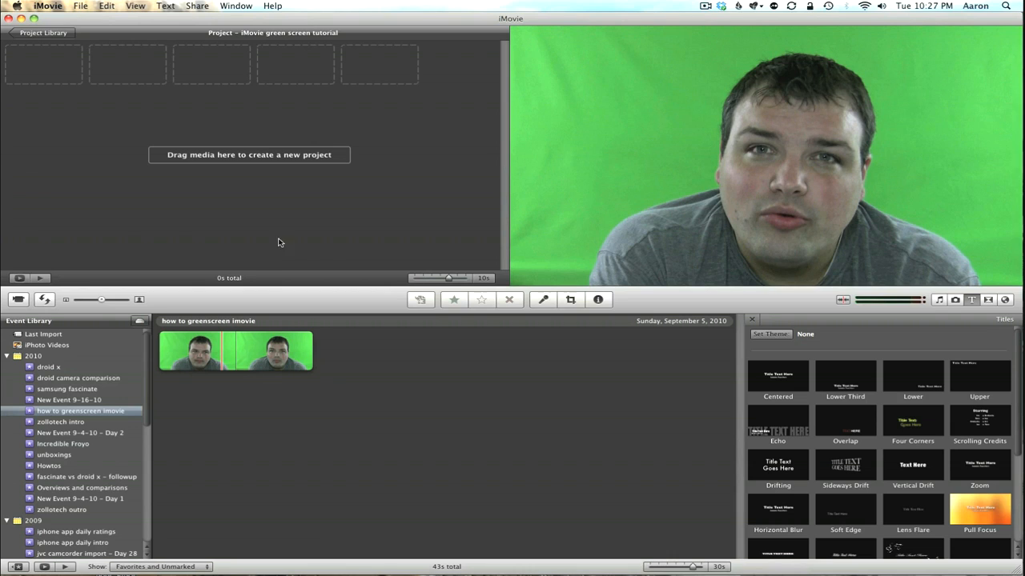
mouse_move(49, 73)
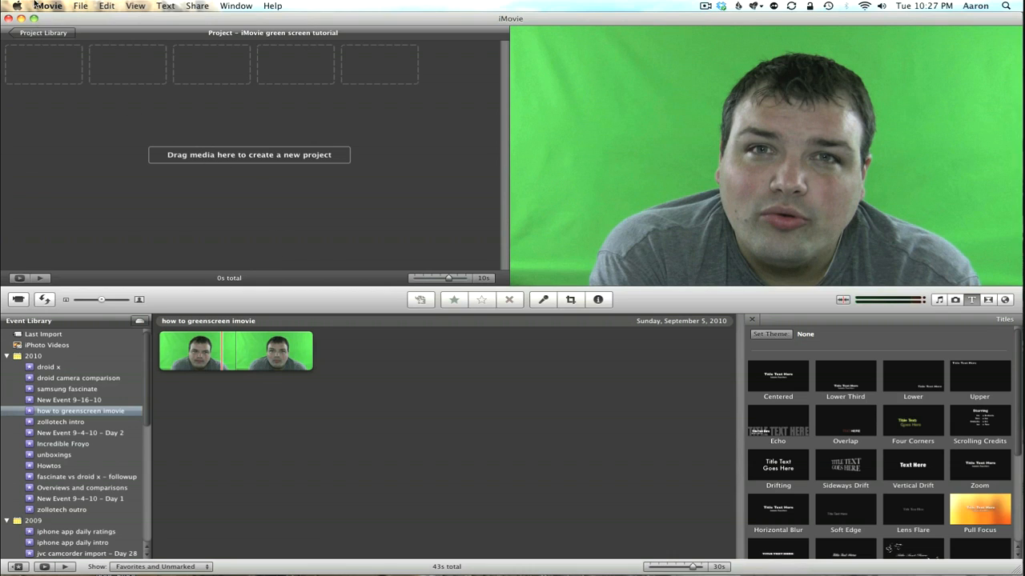
- Enable Show Advanced Tools in iMovie Preferences, then close the Preferences window
left_click(48, 11)
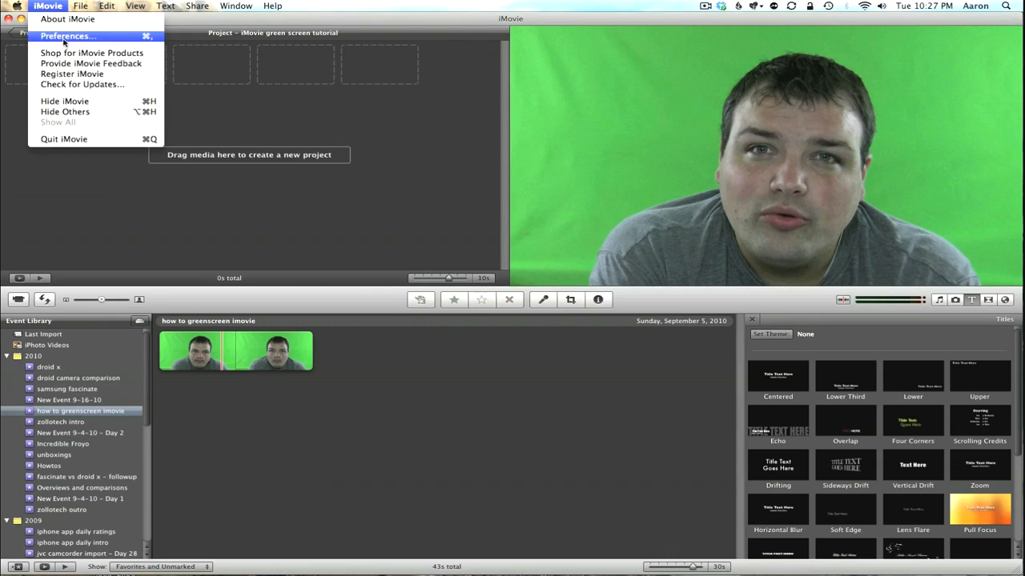
left_click(74, 36)
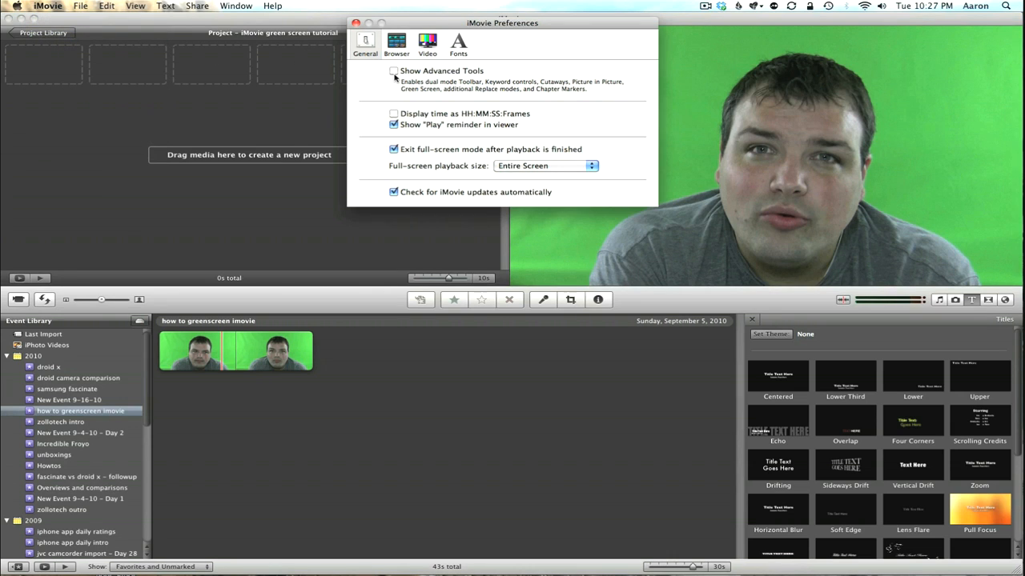
left_click(391, 72)
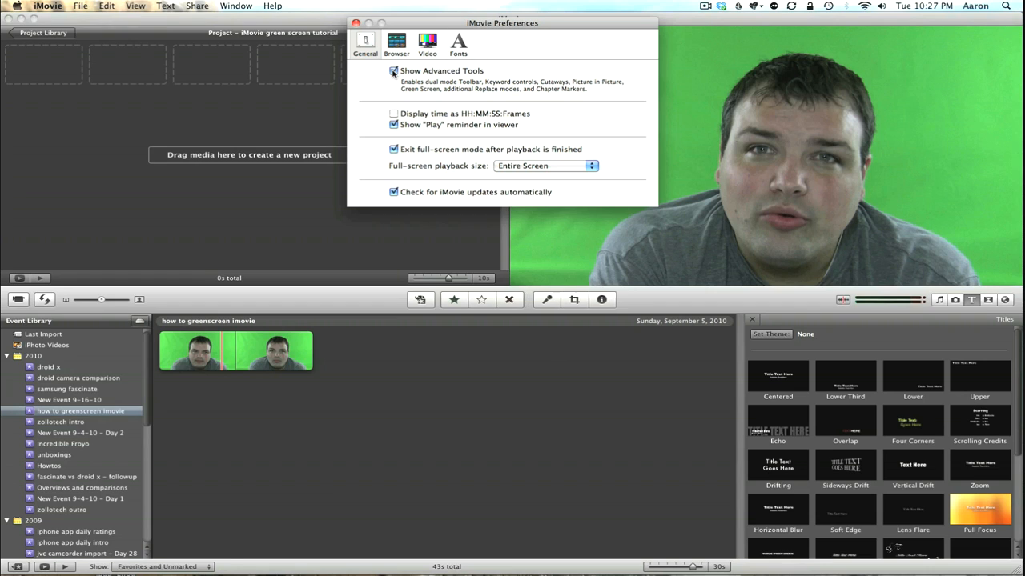
left_click(393, 70)
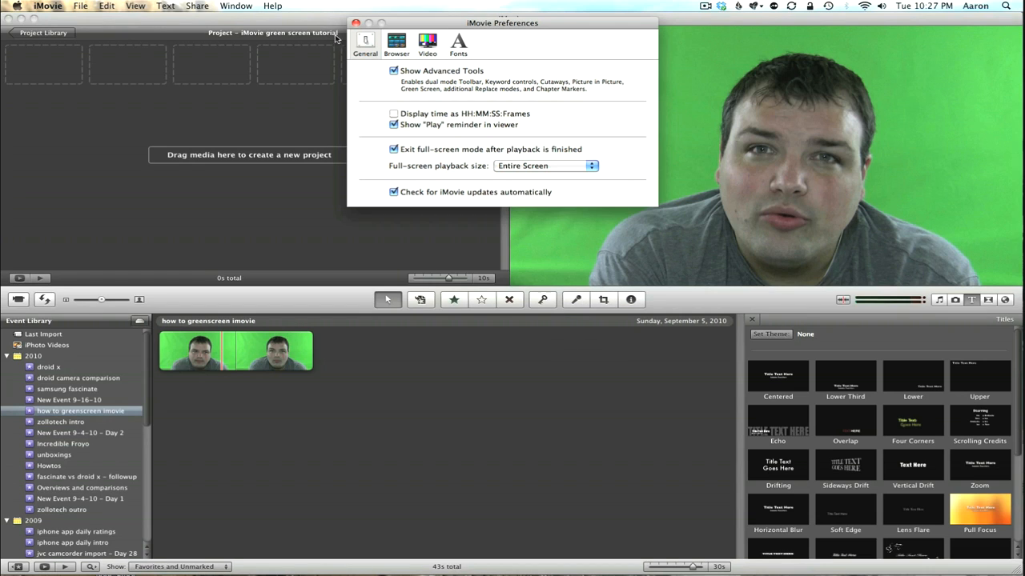
left_click(357, 22)
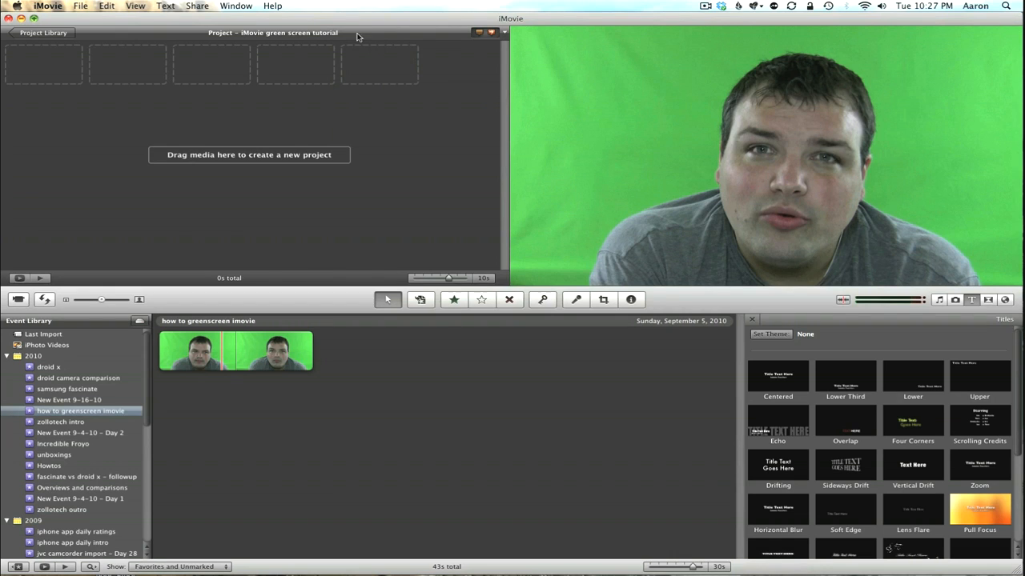
mouse_move(236, 324)
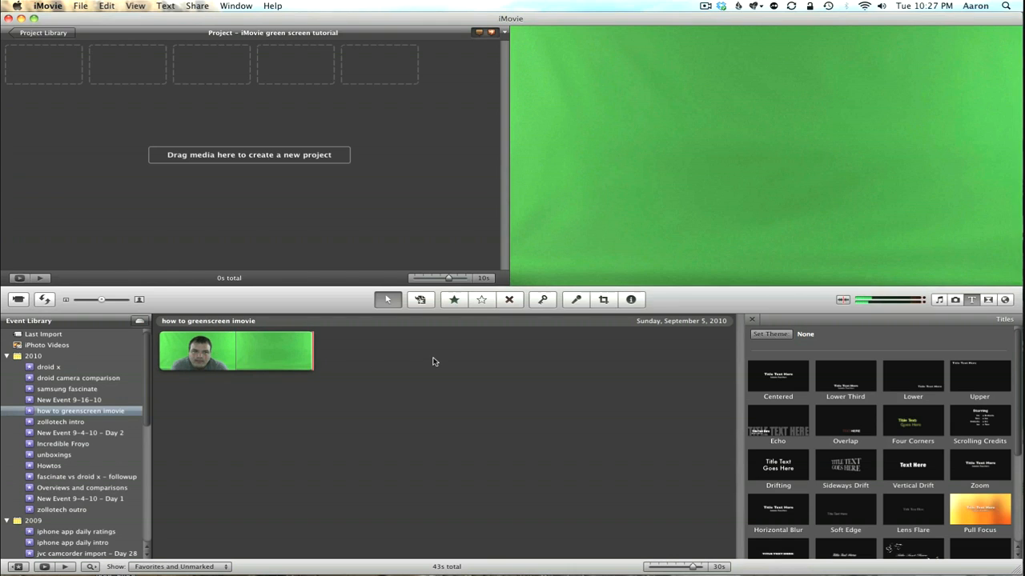
mouse_move(58, 82)
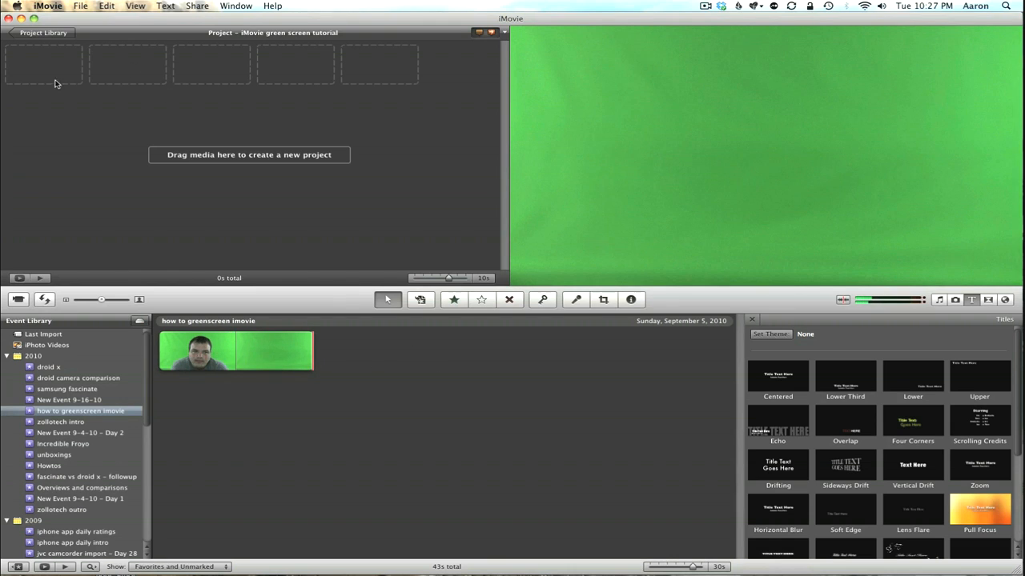
mouse_move(790, 384)
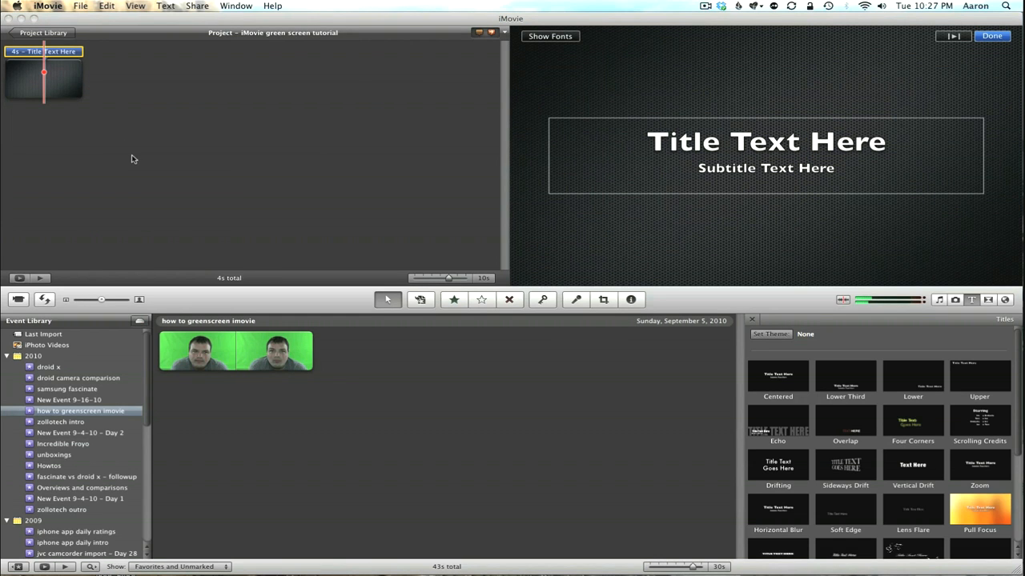
mouse_move(40, 98)
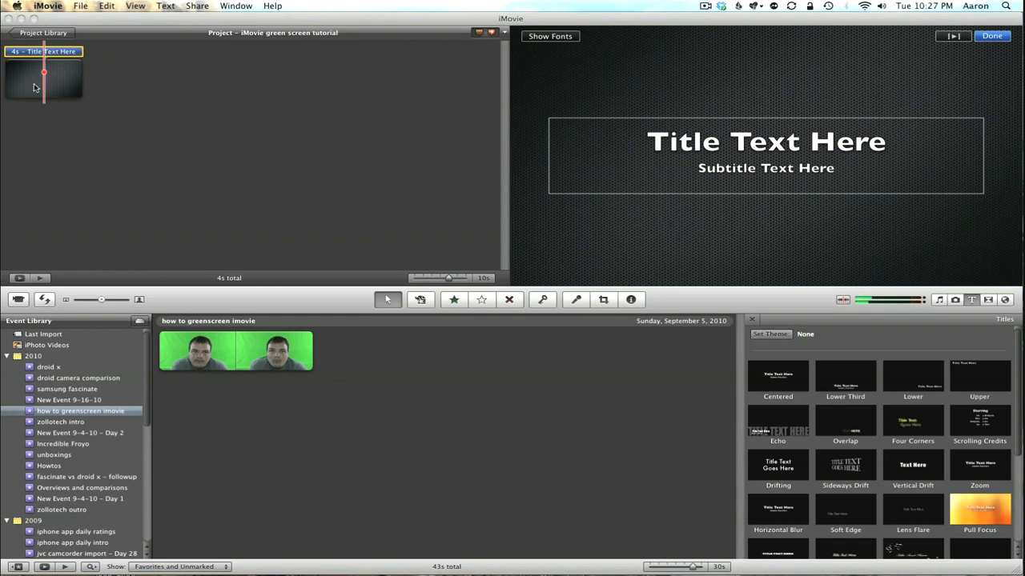
mouse_move(32, 82)
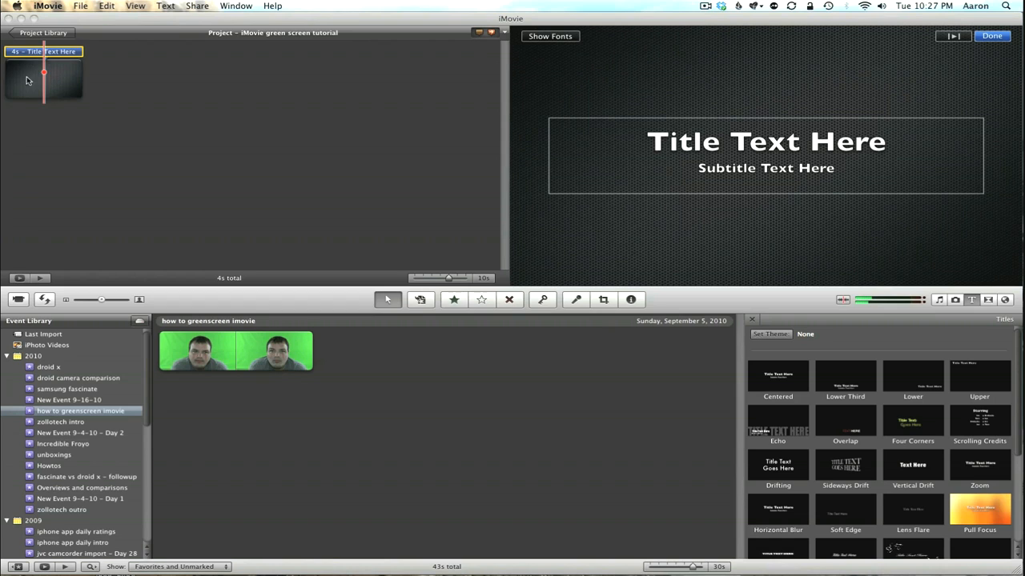
- Bring up the title clip's Inspector with its duration and background settings
left_click(630, 299)
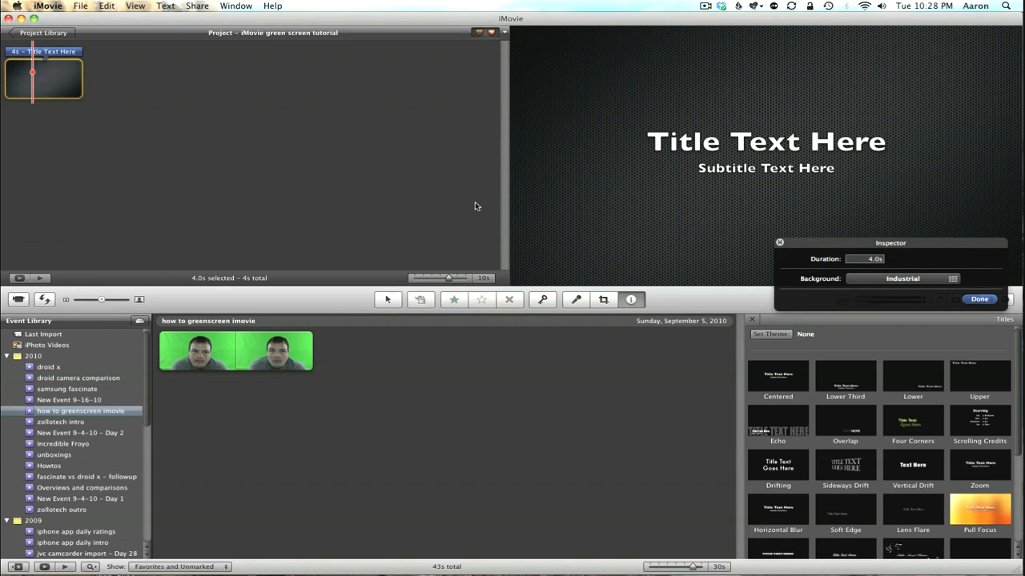
mouse_move(268, 355)
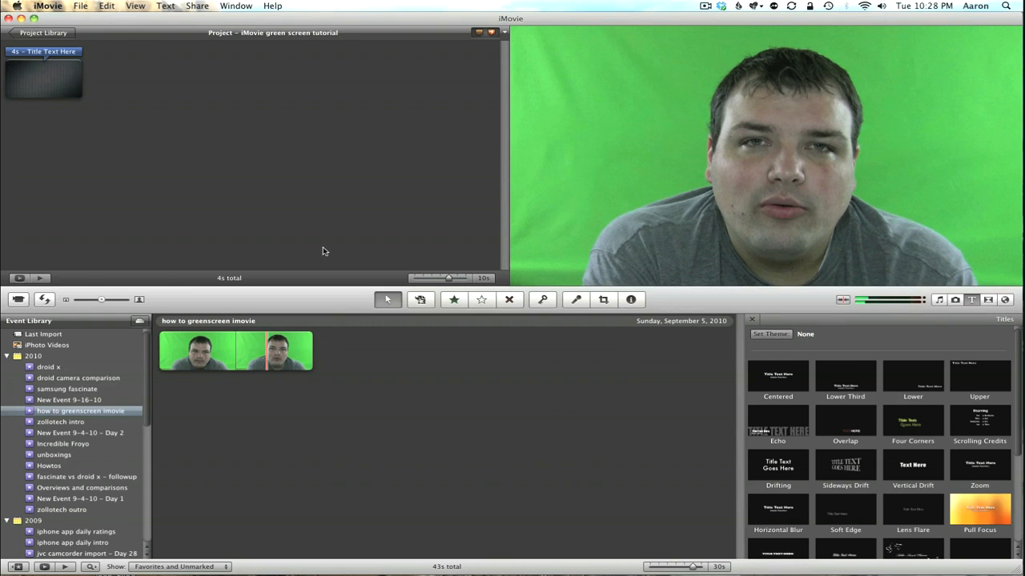
- Set the Industrial title background's duration to 43 seconds in the Inspector
left_click(45, 80)
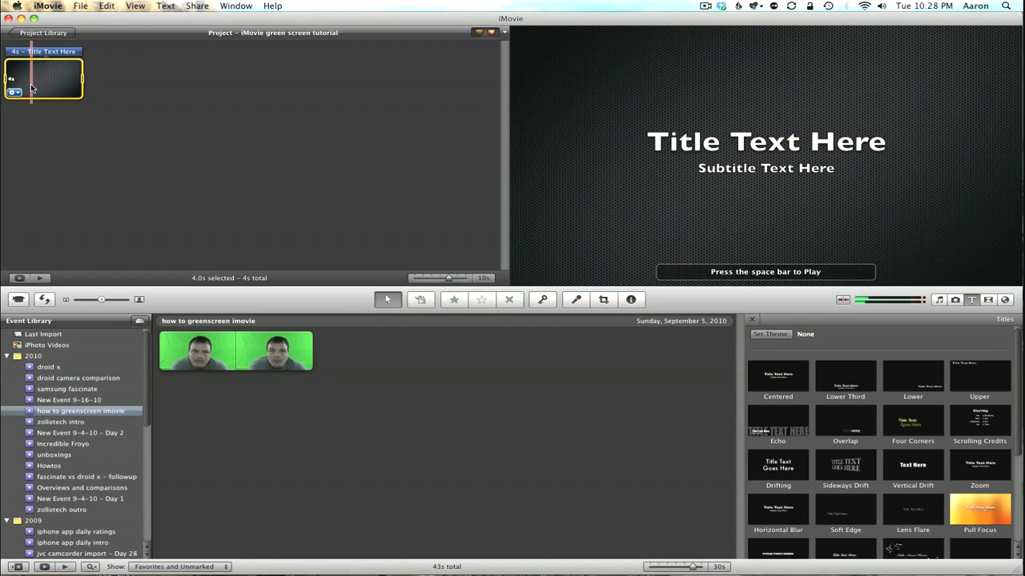
left_click(630, 300)
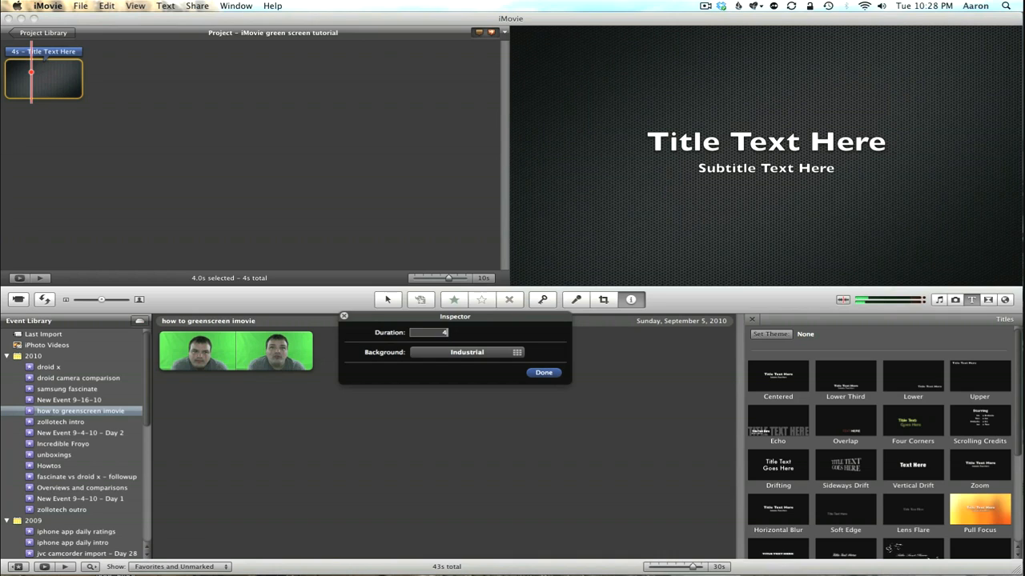
type("43s")
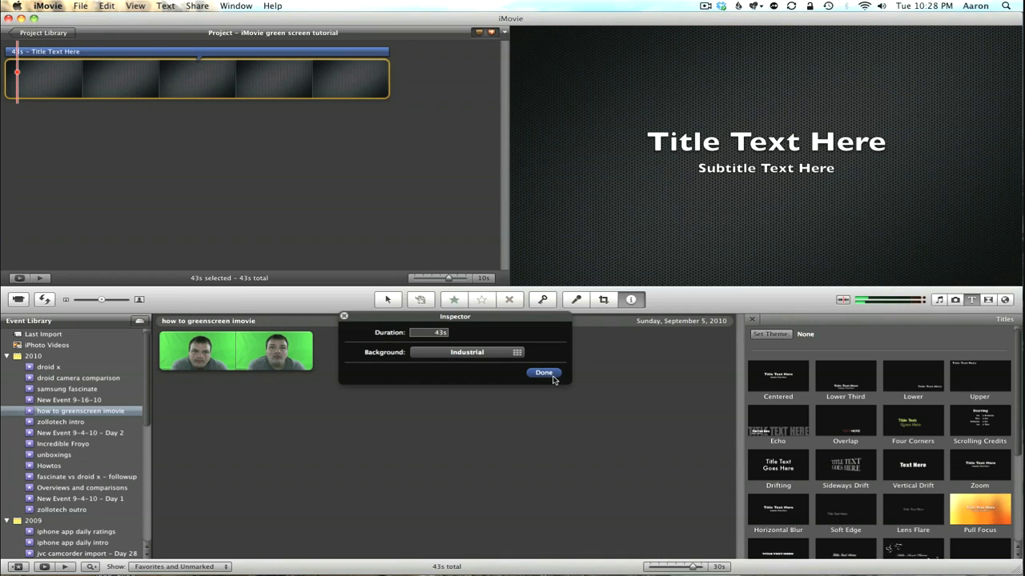
left_click(543, 373)
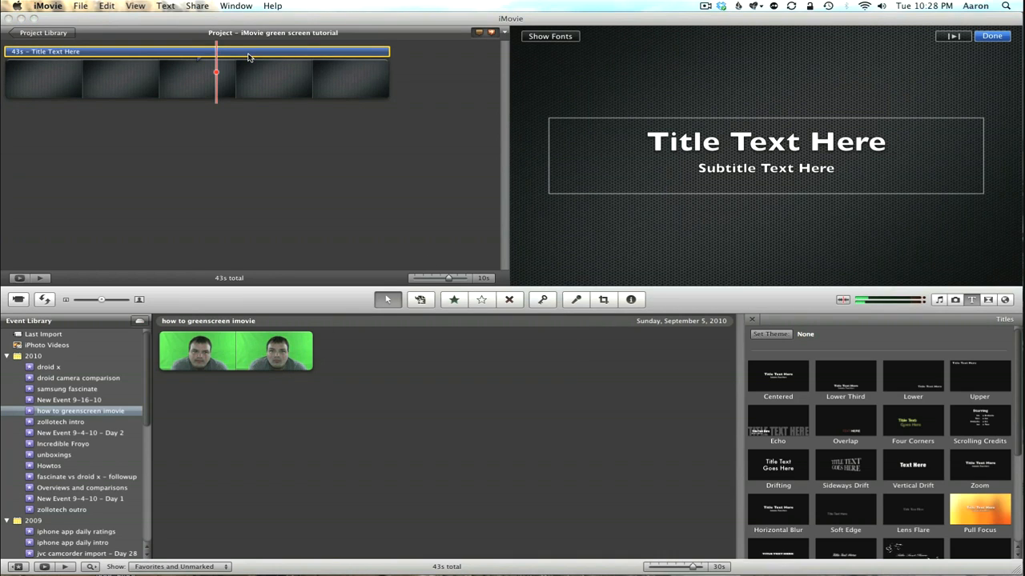
mouse_move(248, 59)
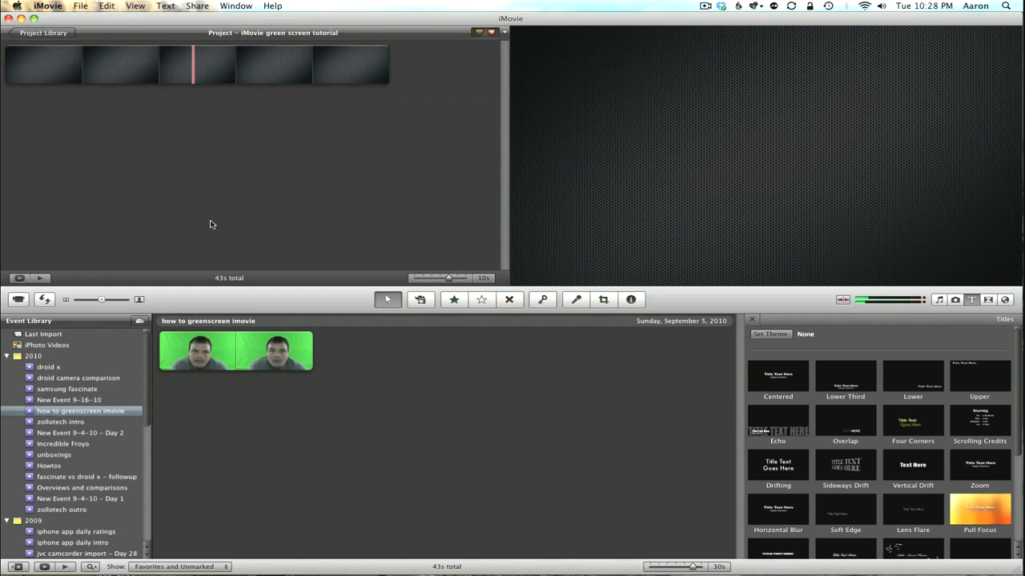
- Drop the whole green-screen clip onto the background clip as a Green Screen overlay
left_click(232, 352)
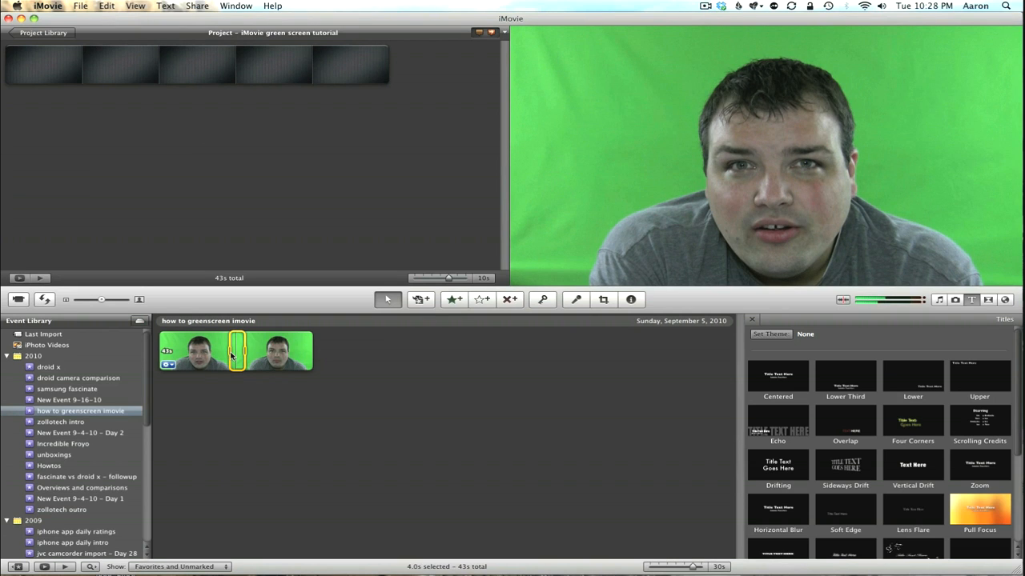
left_click(232, 353)
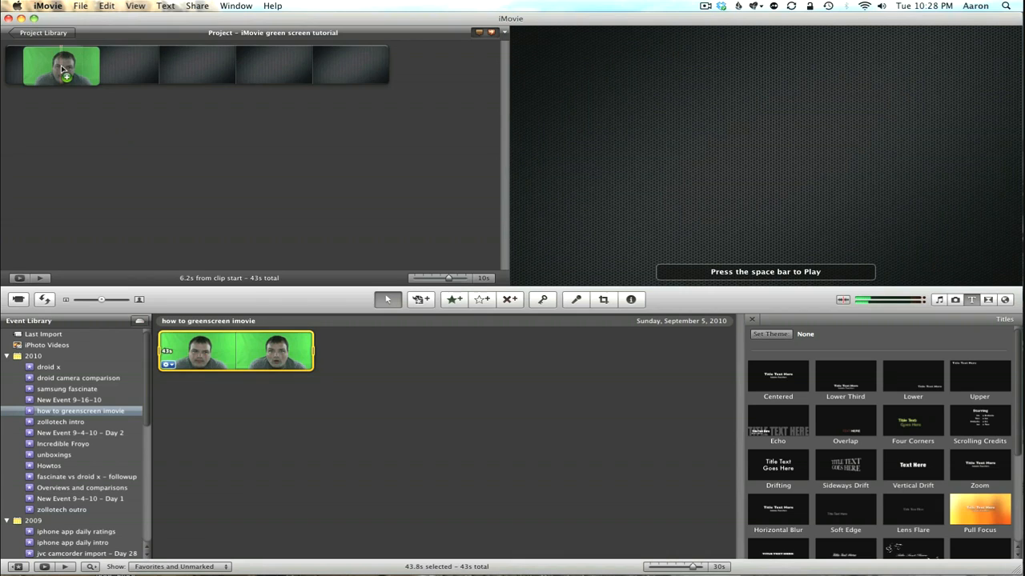
left_click(64, 72)
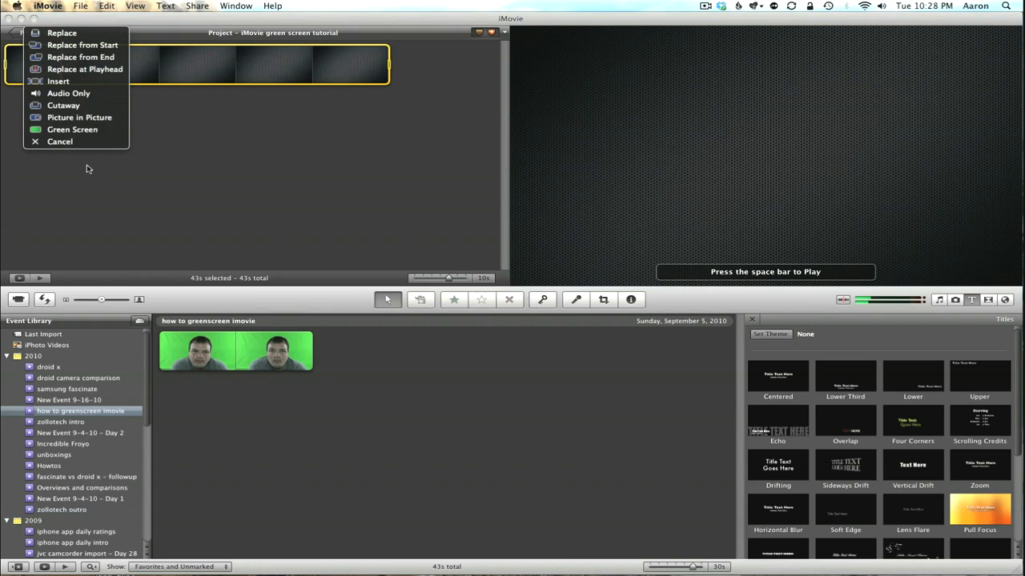
mouse_move(86, 134)
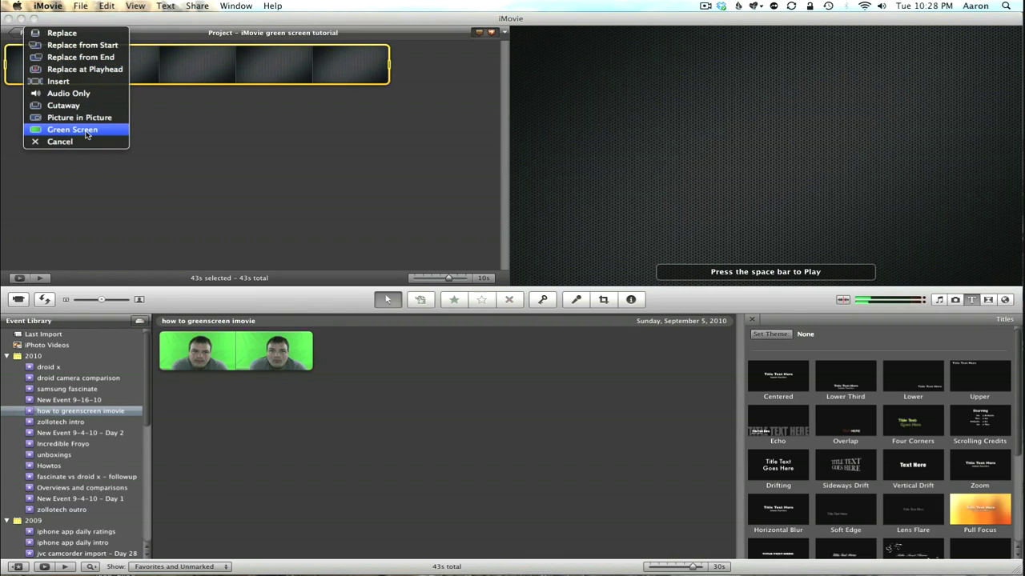
left_click(72, 129)
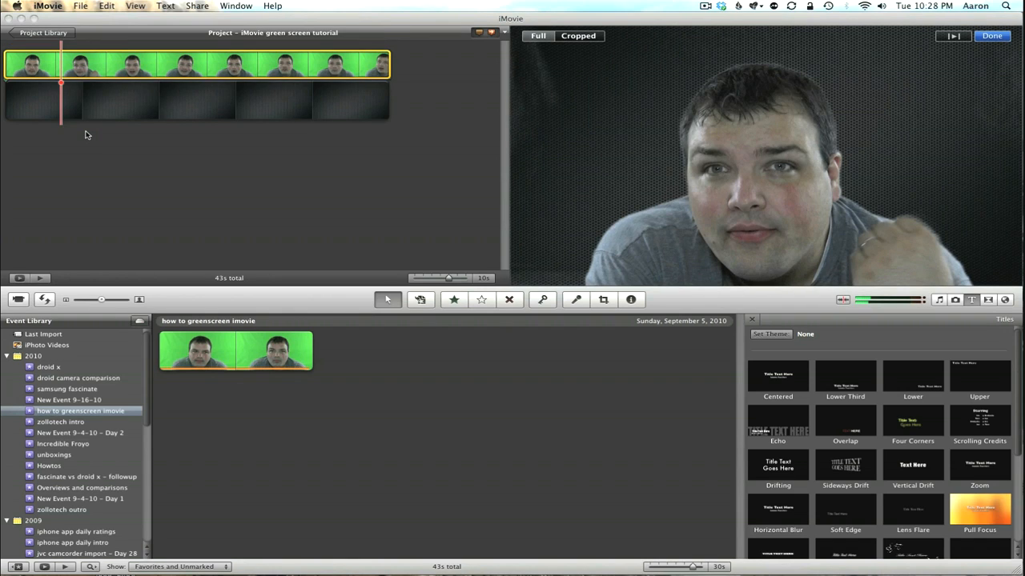
mouse_move(489, 143)
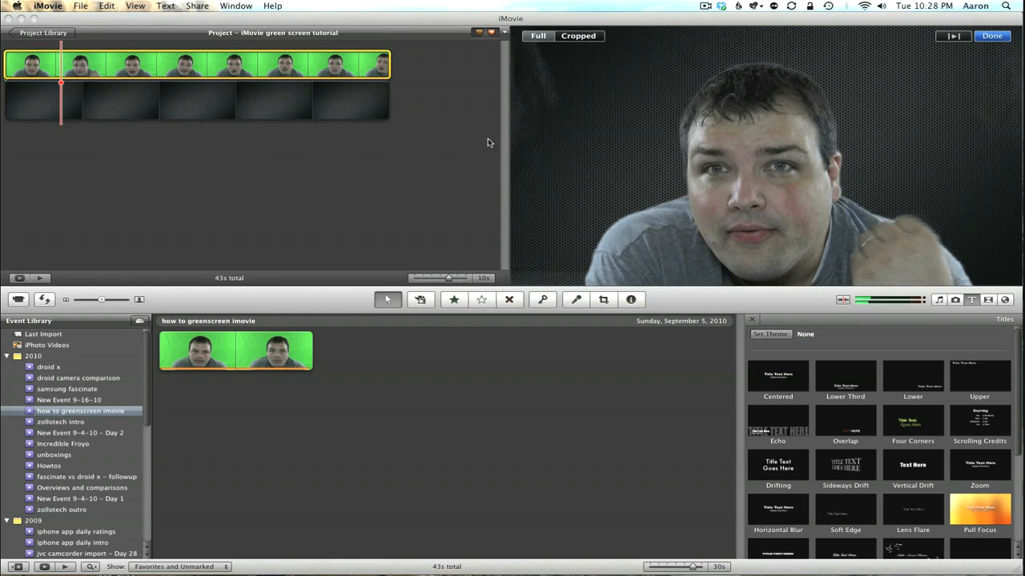
mouse_move(569, 171)
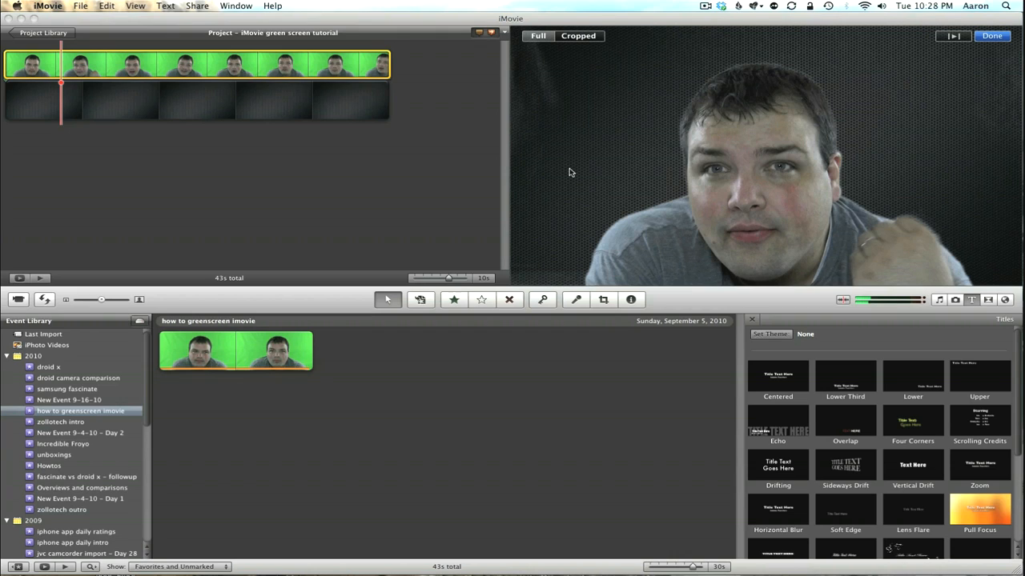
mouse_move(569, 169)
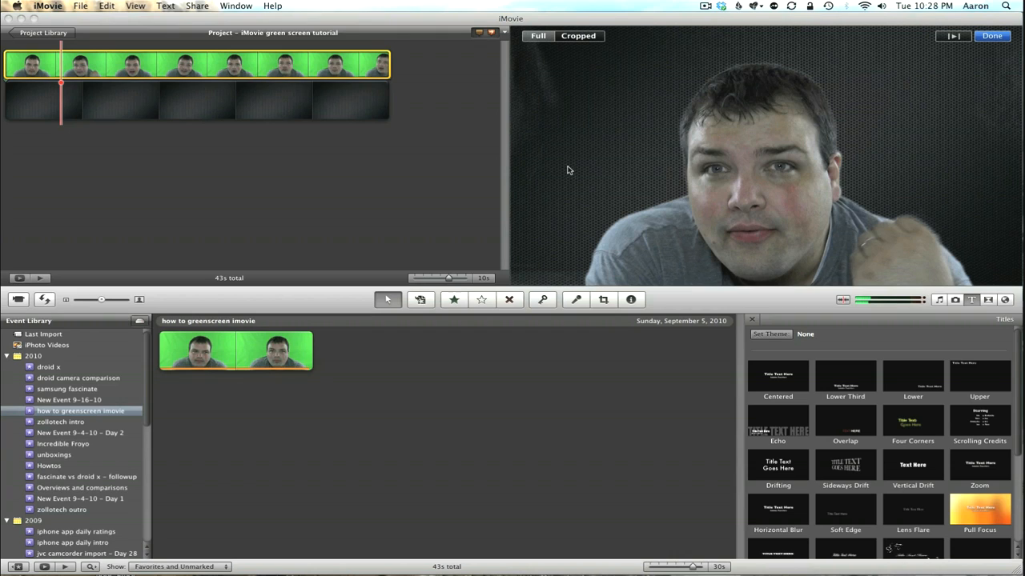
mouse_move(548, 98)
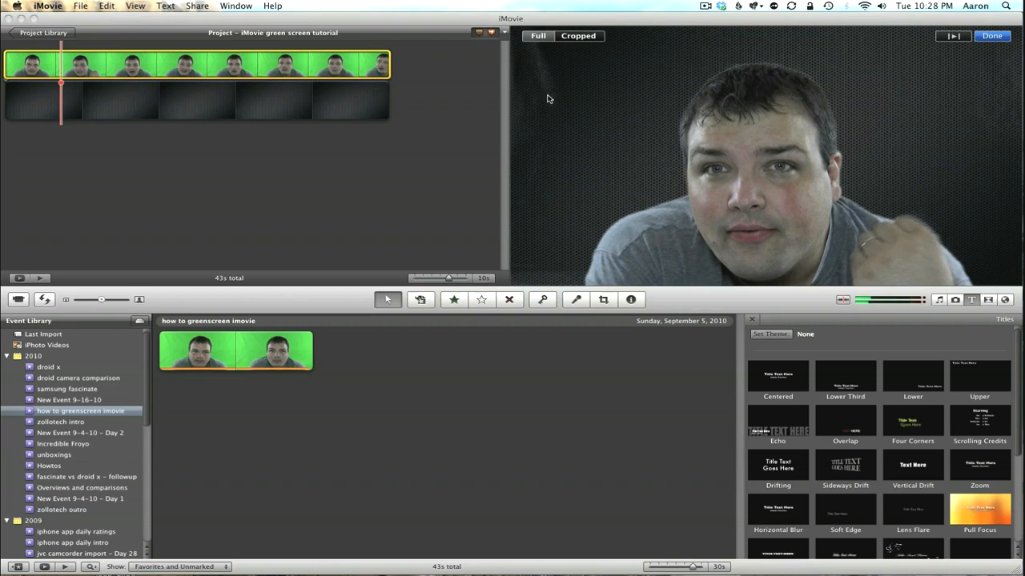
mouse_move(568, 176)
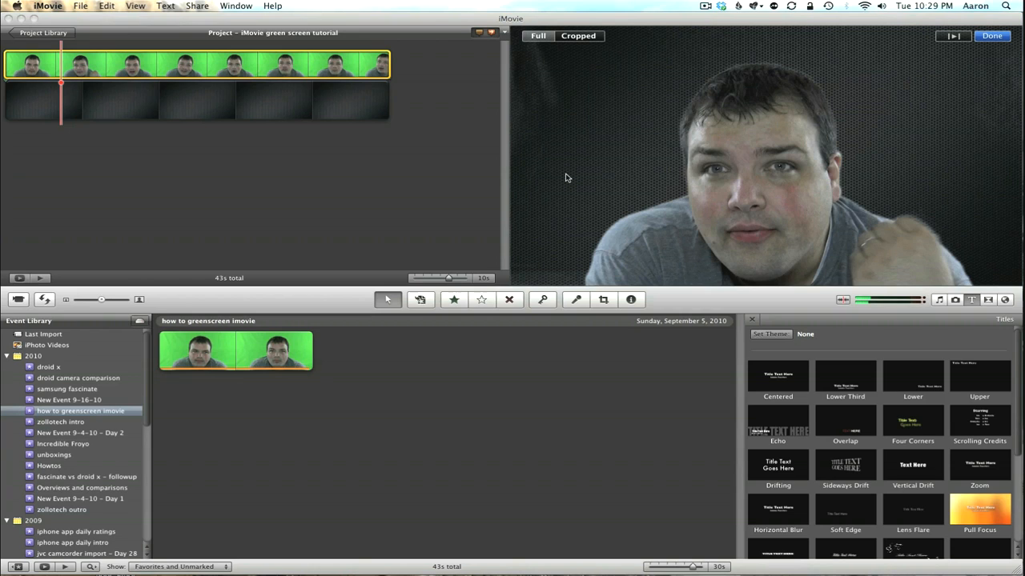
mouse_move(400, 83)
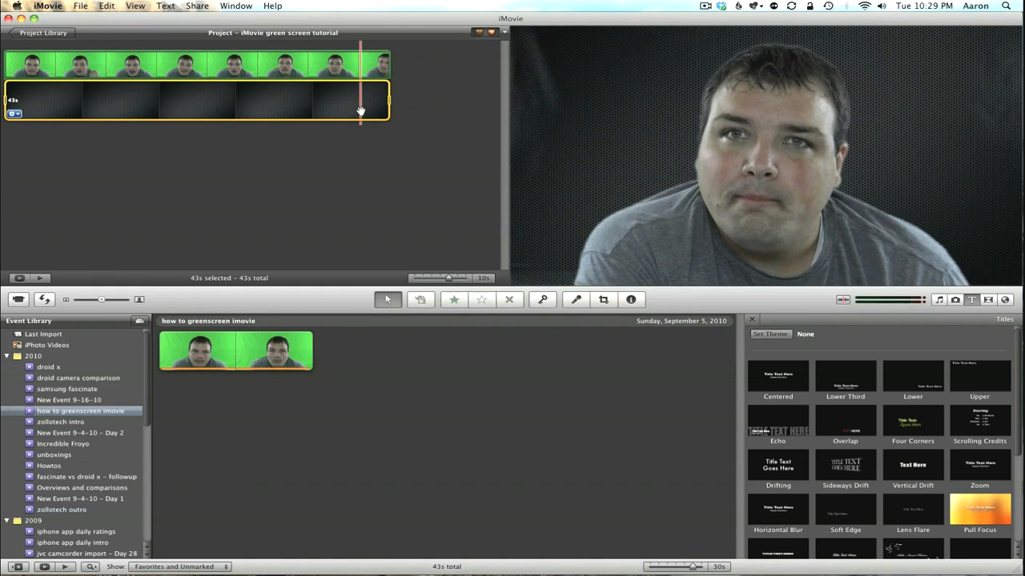
- Tick Background: Subtract last frame in the green-screen clip's Inspector and confirm
left_click(631, 300)
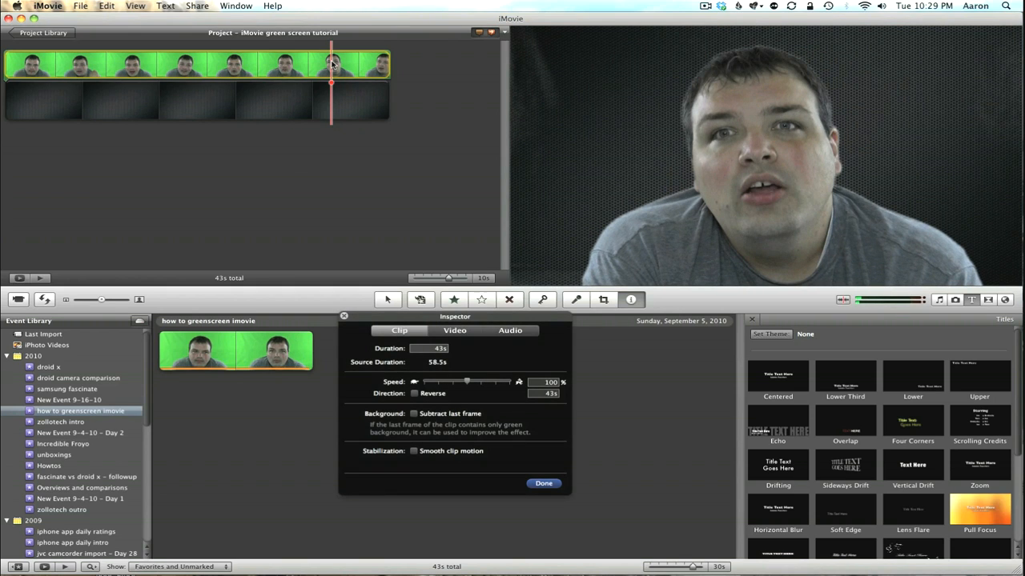
mouse_move(464, 317)
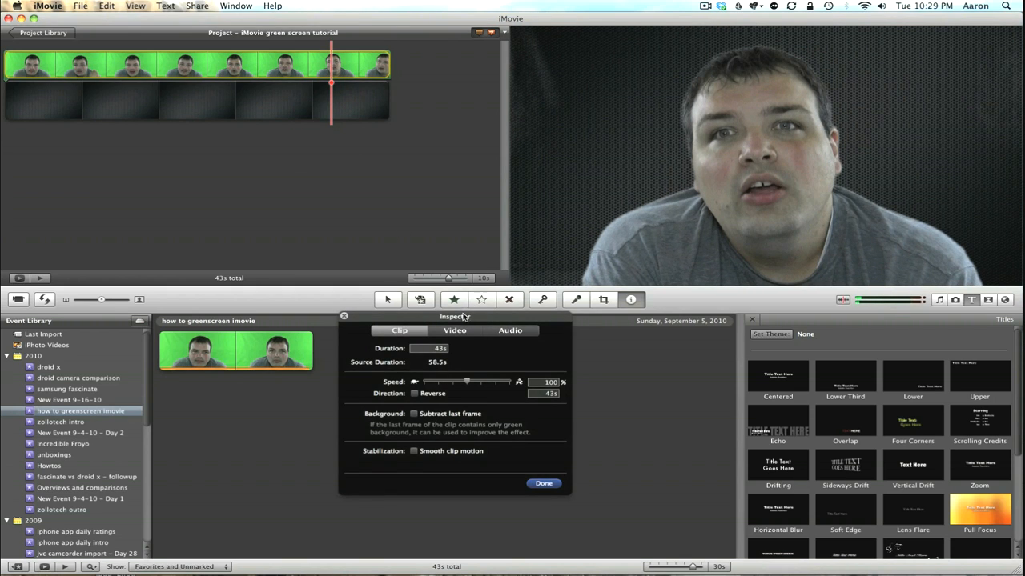
left_click_drag(455, 316, 441, 166)
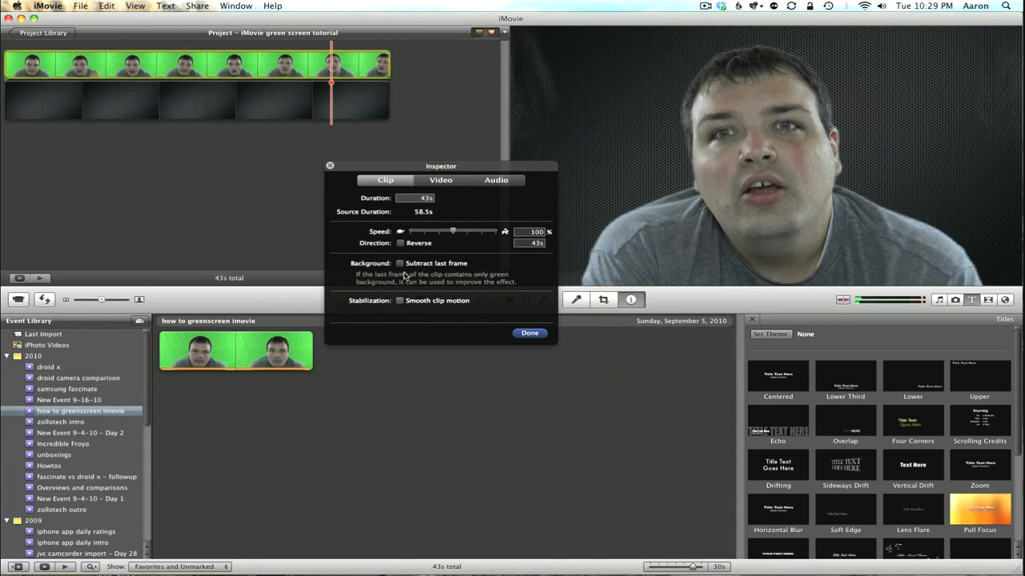
mouse_move(402, 264)
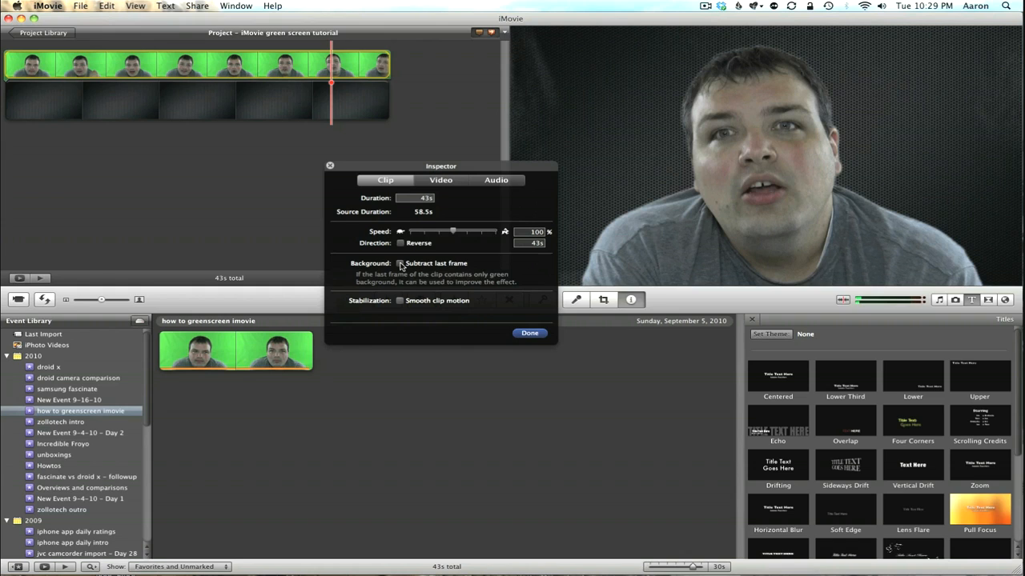
left_click(401, 263)
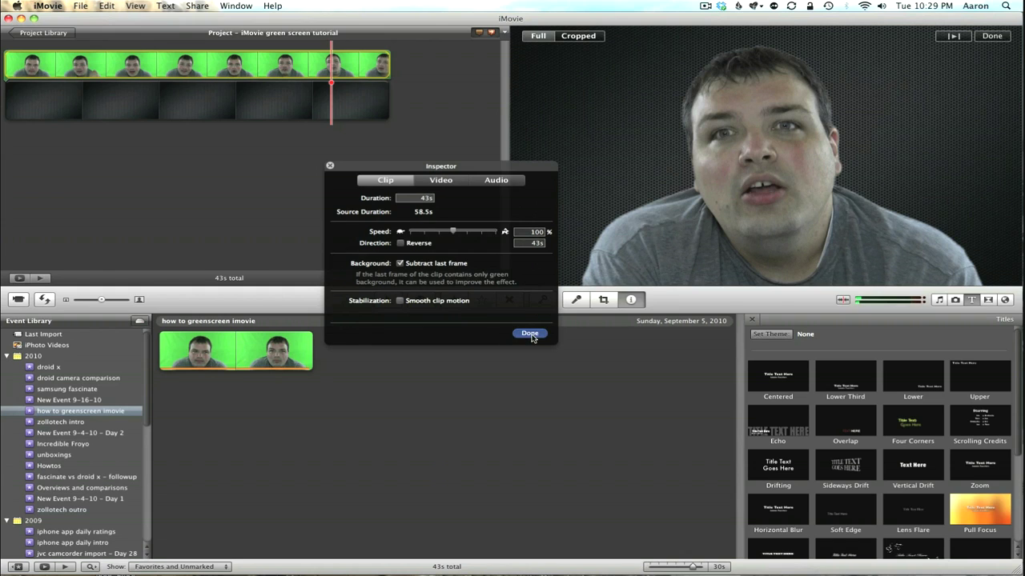
left_click(528, 333)
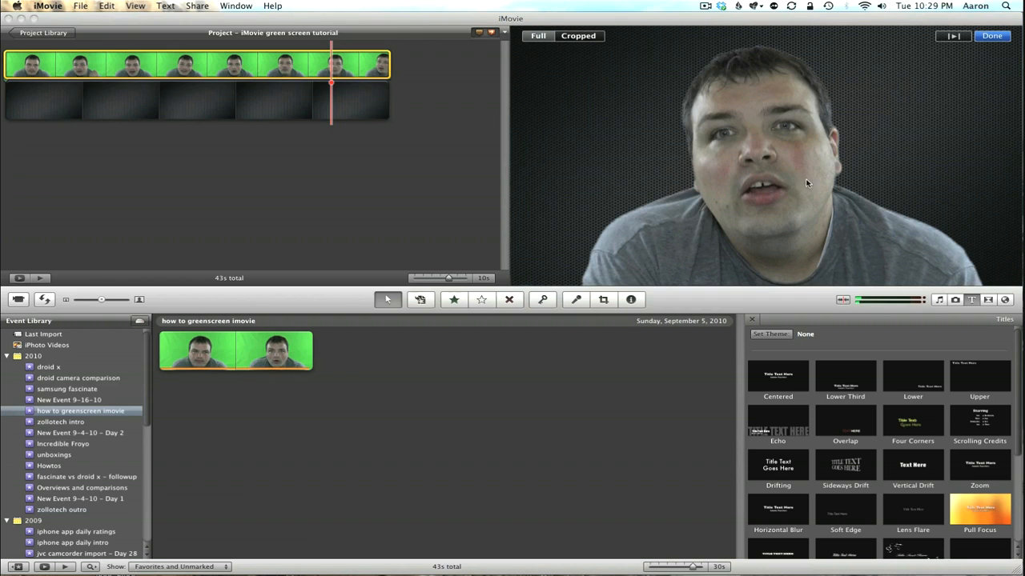
mouse_move(386, 193)
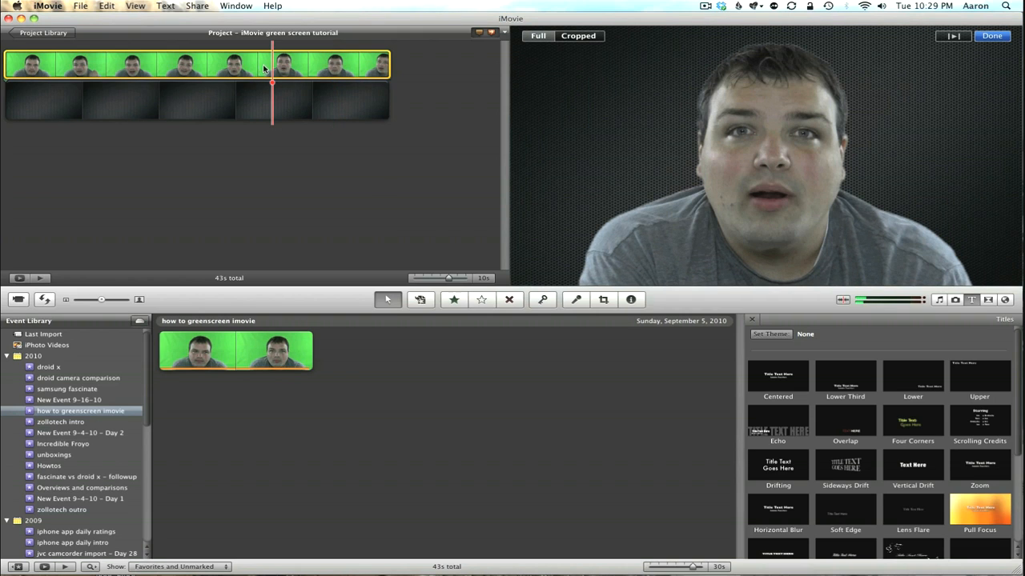
left_click(630, 299)
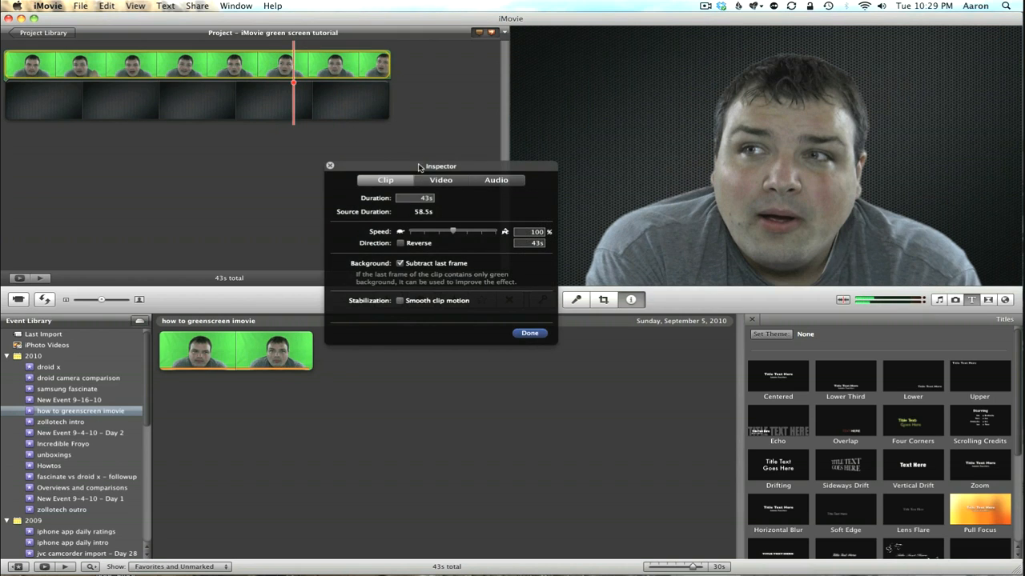
left_click(440, 180)
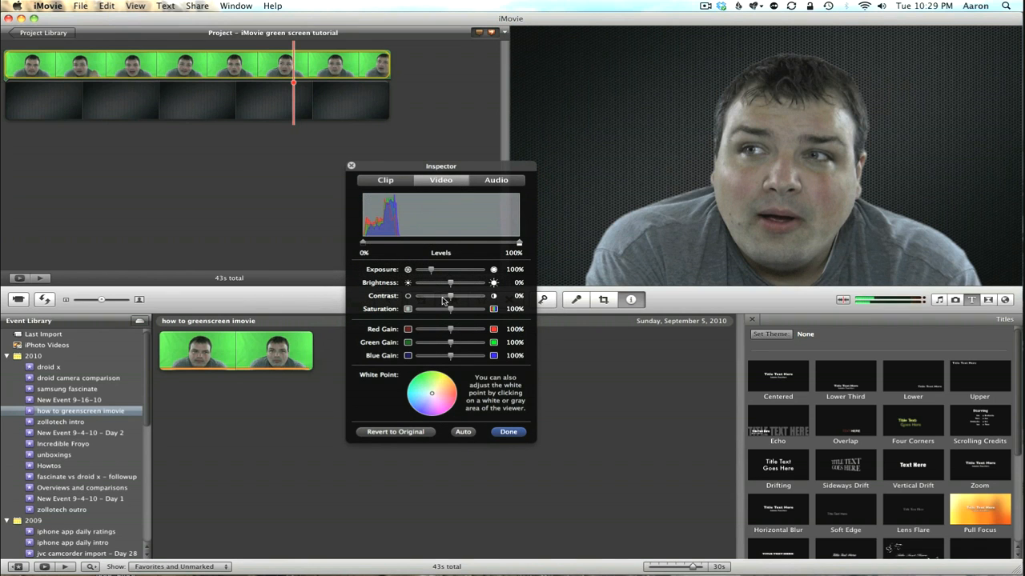
left_click_drag(492, 342, 449, 342)
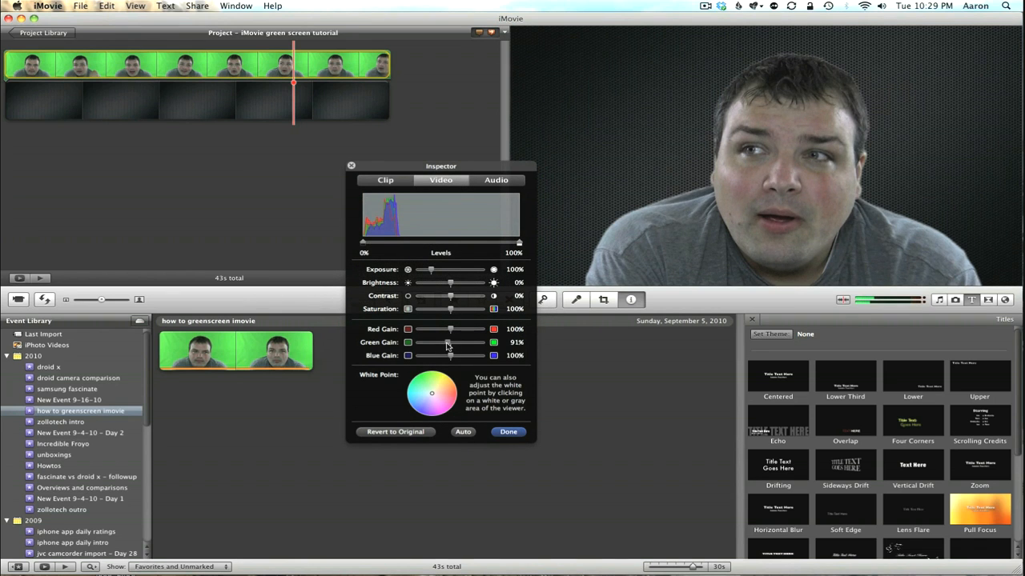
left_click_drag(448, 342, 461, 341)
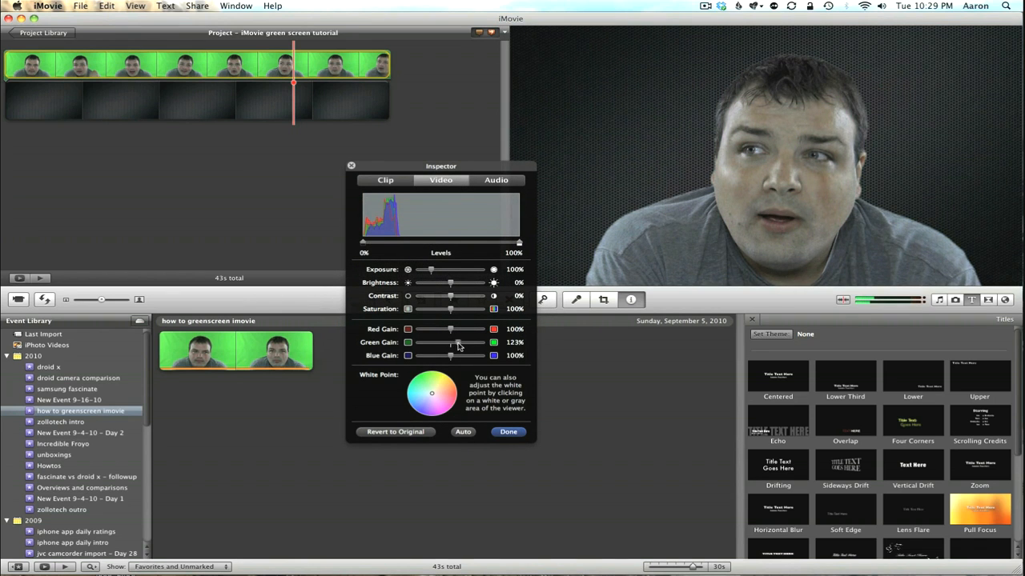
left_click_drag(453, 341, 480, 342)
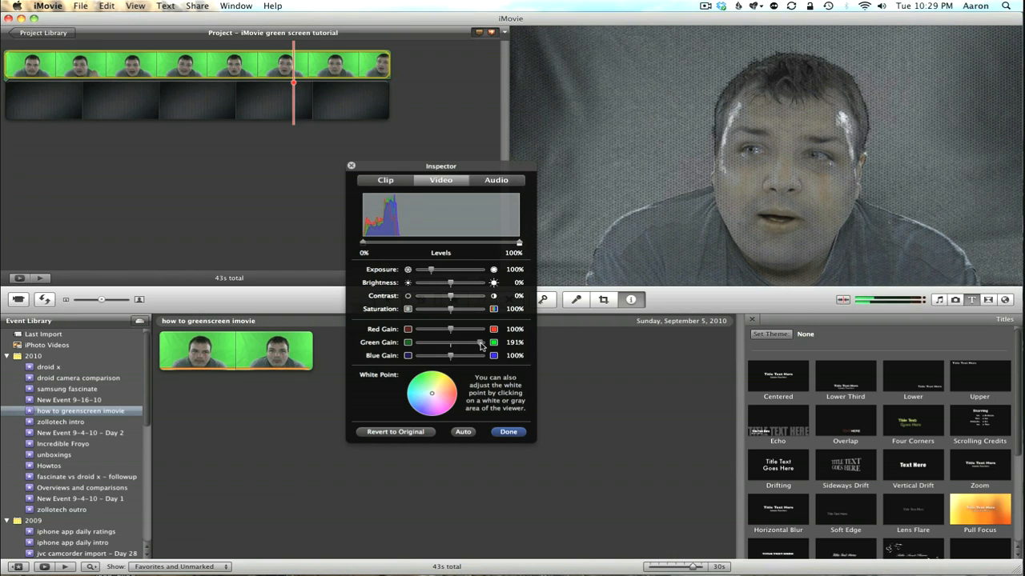
left_click_drag(480, 341, 445, 342)
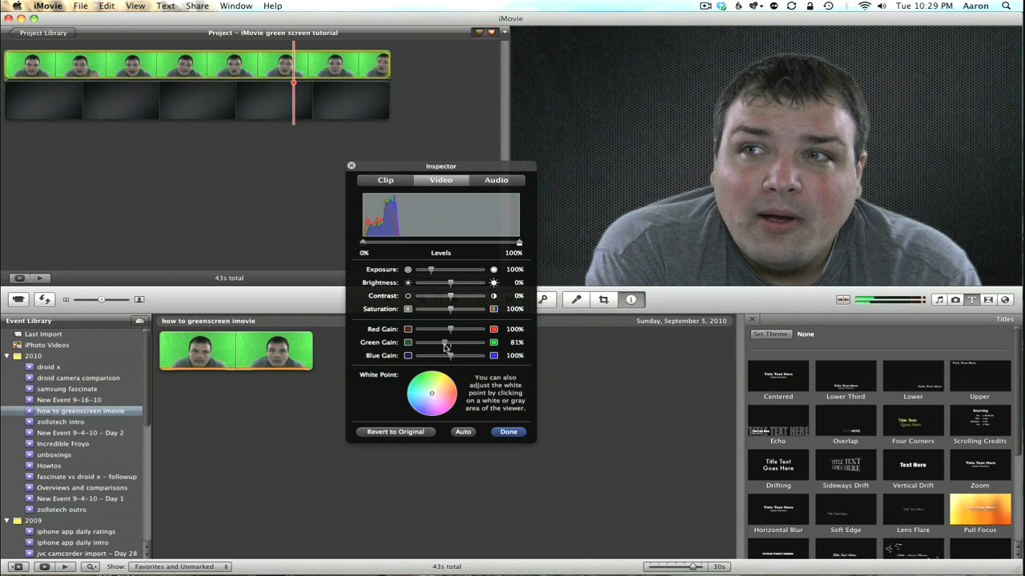
left_click_drag(444, 343, 450, 343)
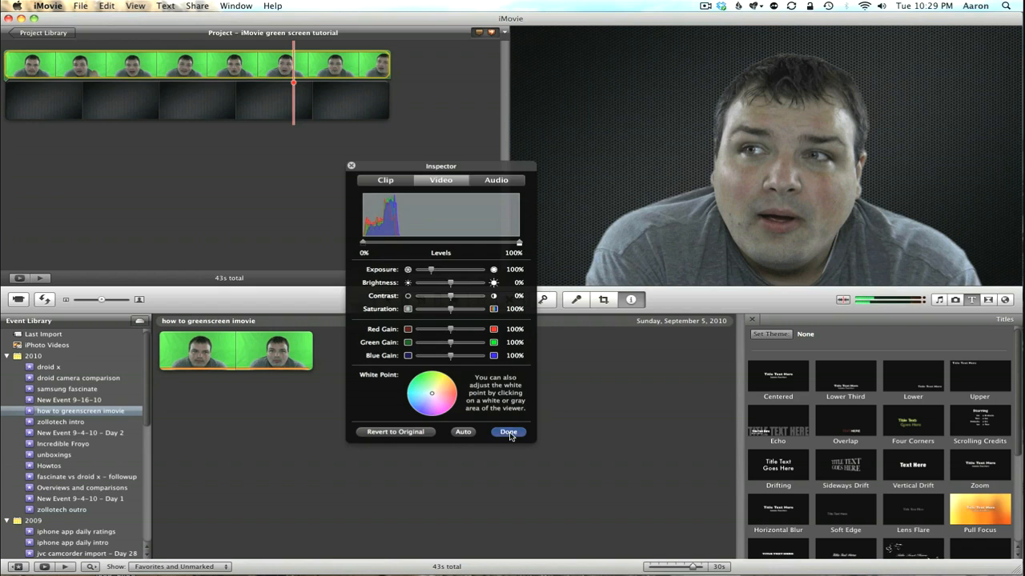
left_click(508, 432)
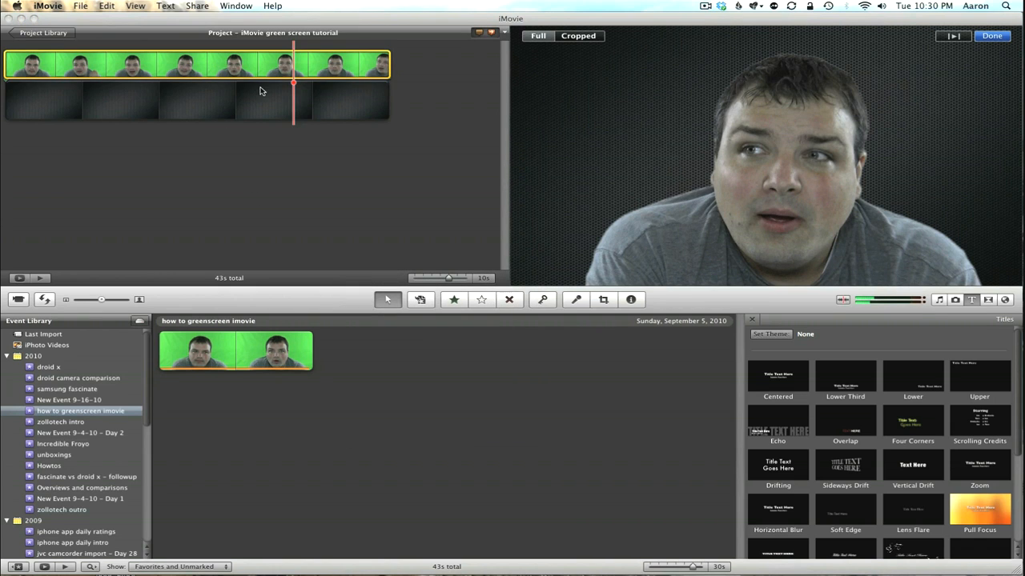